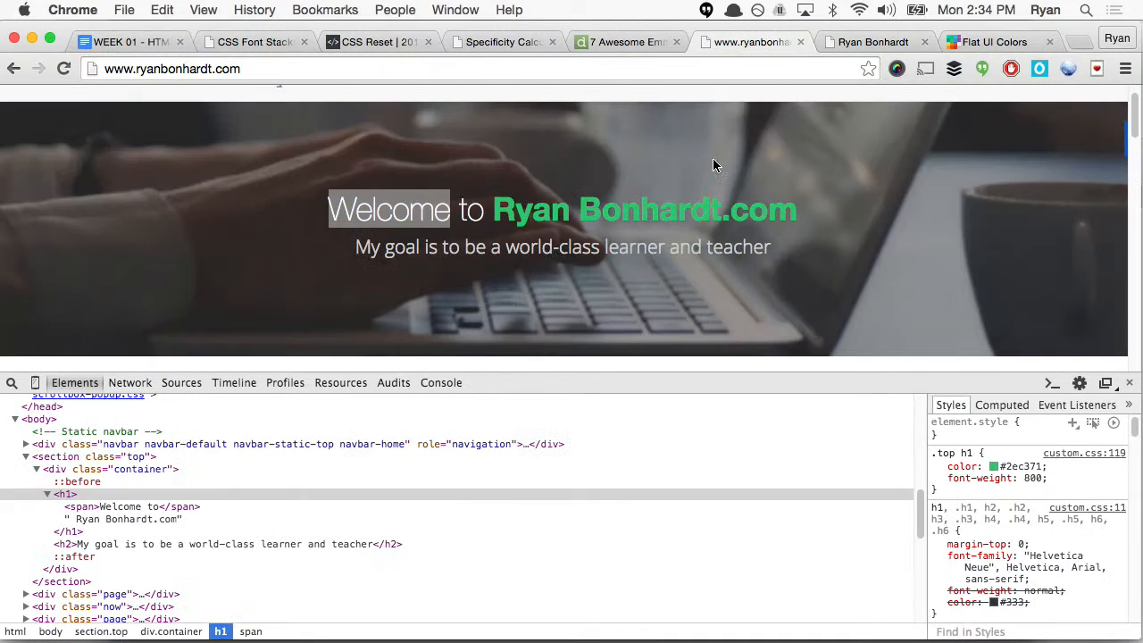
mouse_move(900, 414)
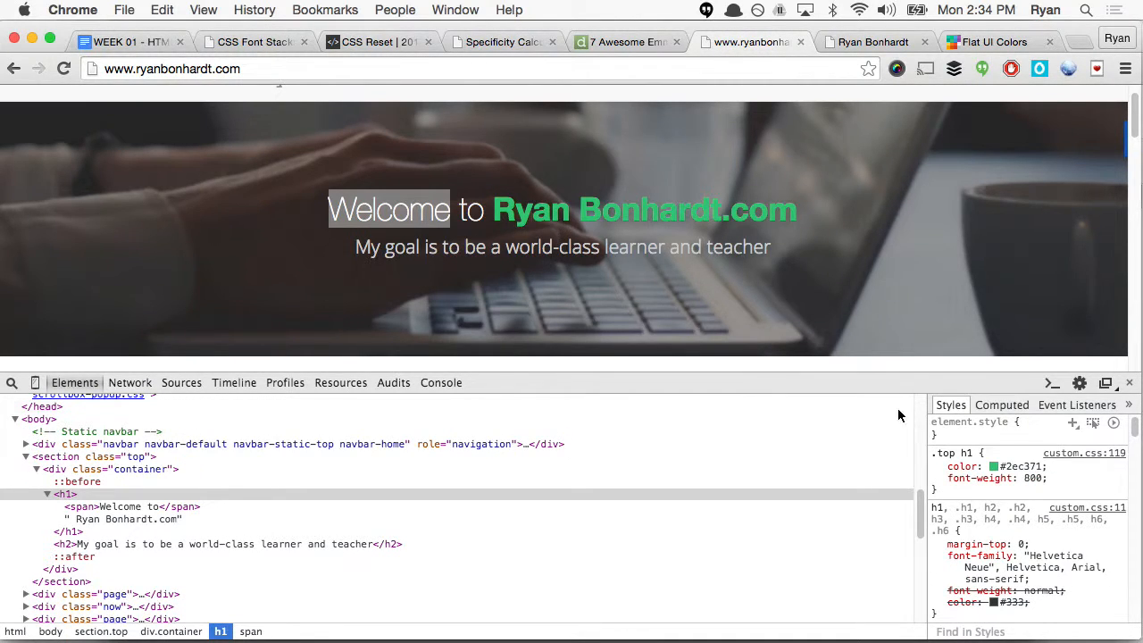
Step: Inspect the subtitle h2 in DevTools to reveal its .top h2 styles (#cecece, weight 200, 1.2em)
scroll(down, 3)
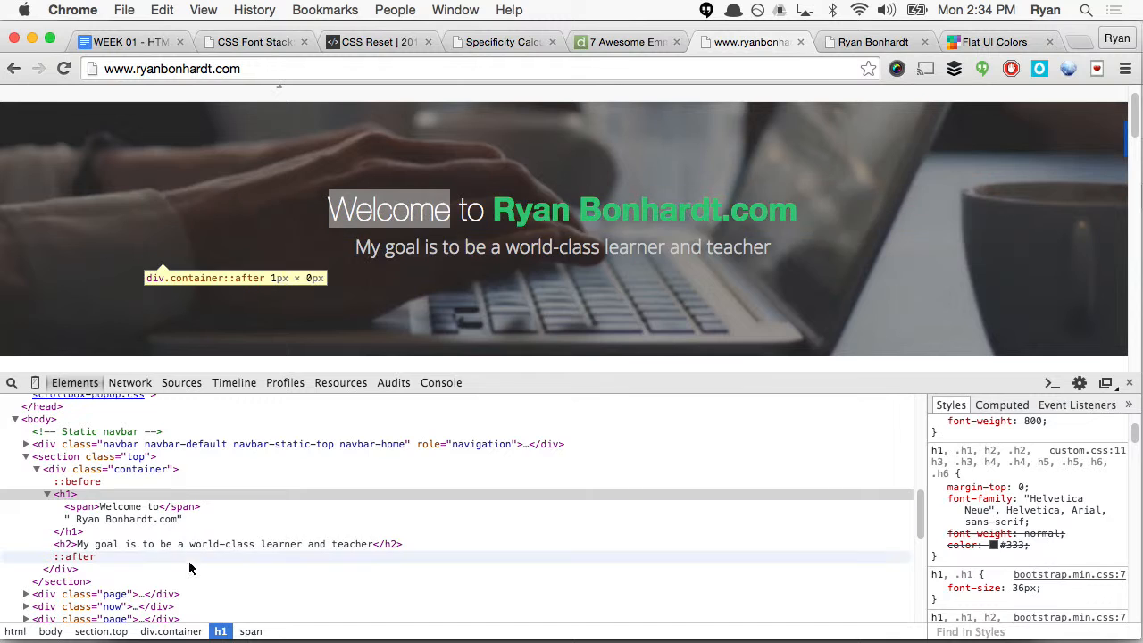
click(229, 543)
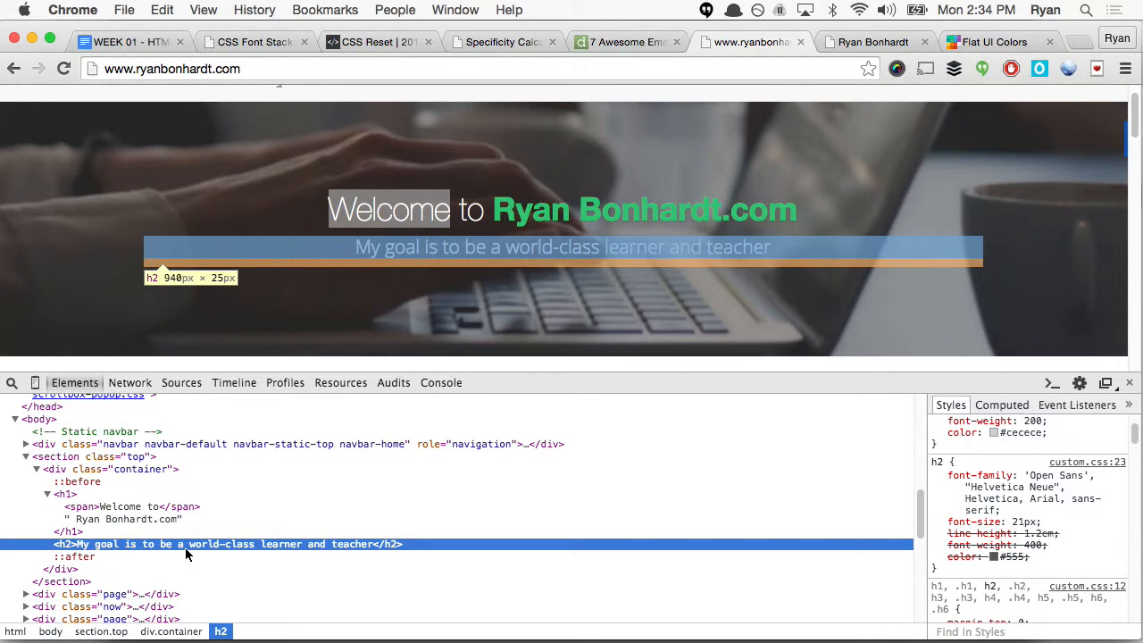
click(128, 507)
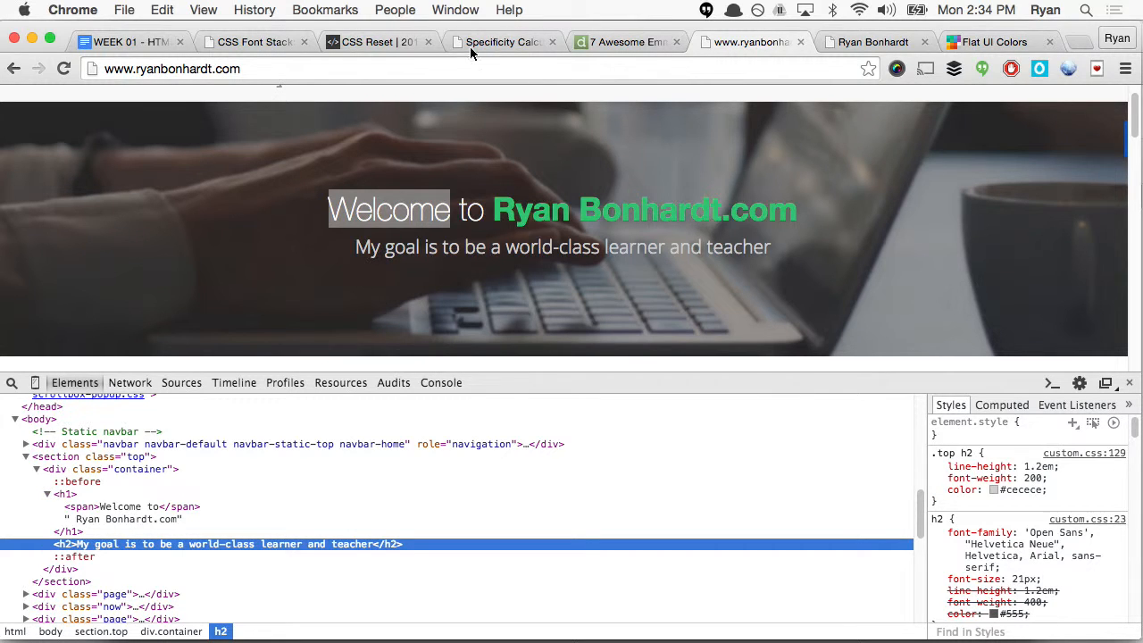
mouse_move(954, 300)
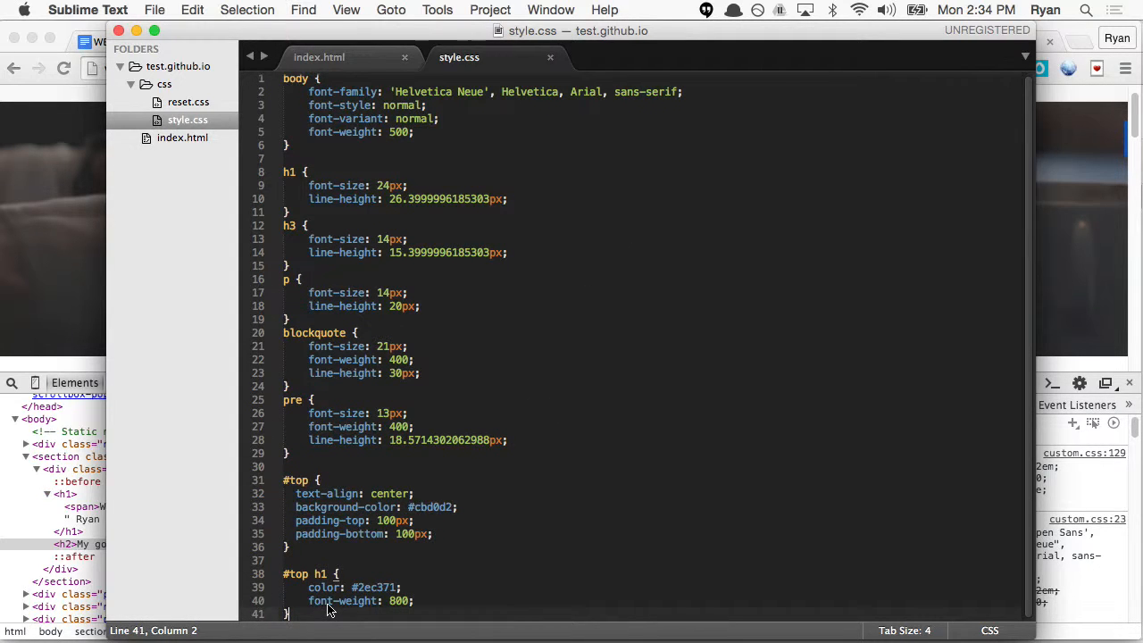
Step: Add a #top h2 rule with color #cecece below #top h1 and save style.css
text(#top h2 {)
text(color: #cecece;)
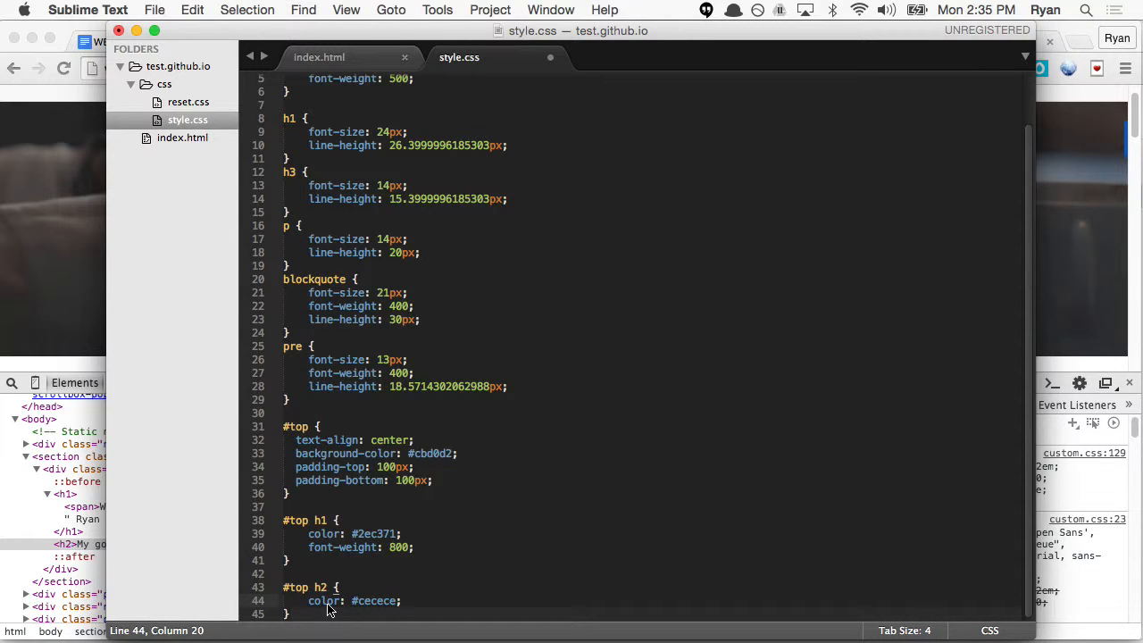
key(cmd+s)
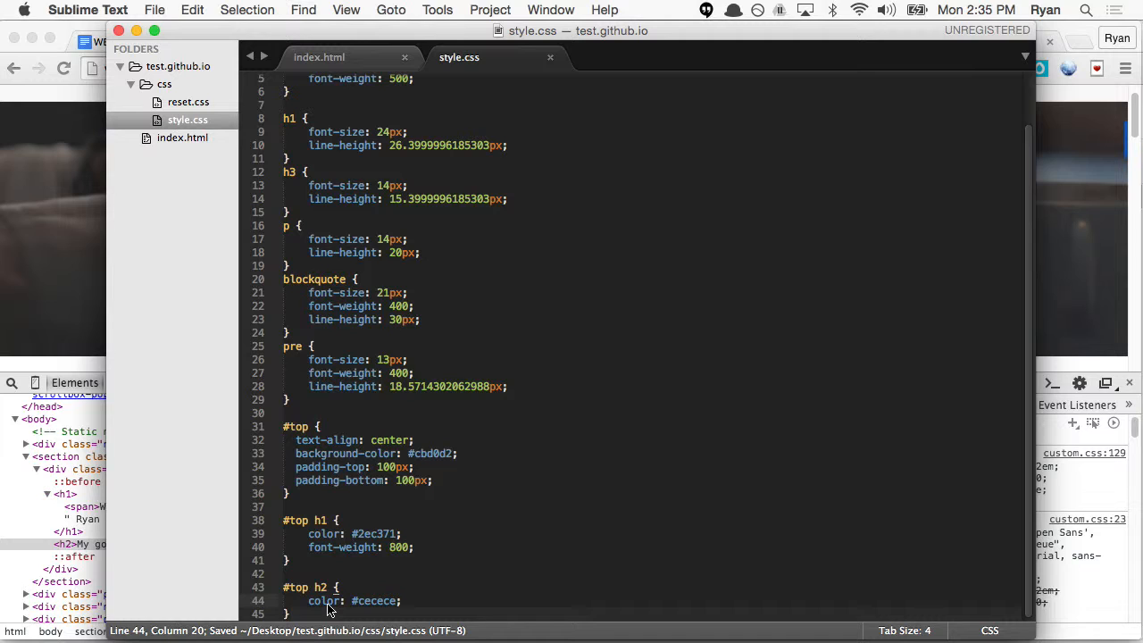